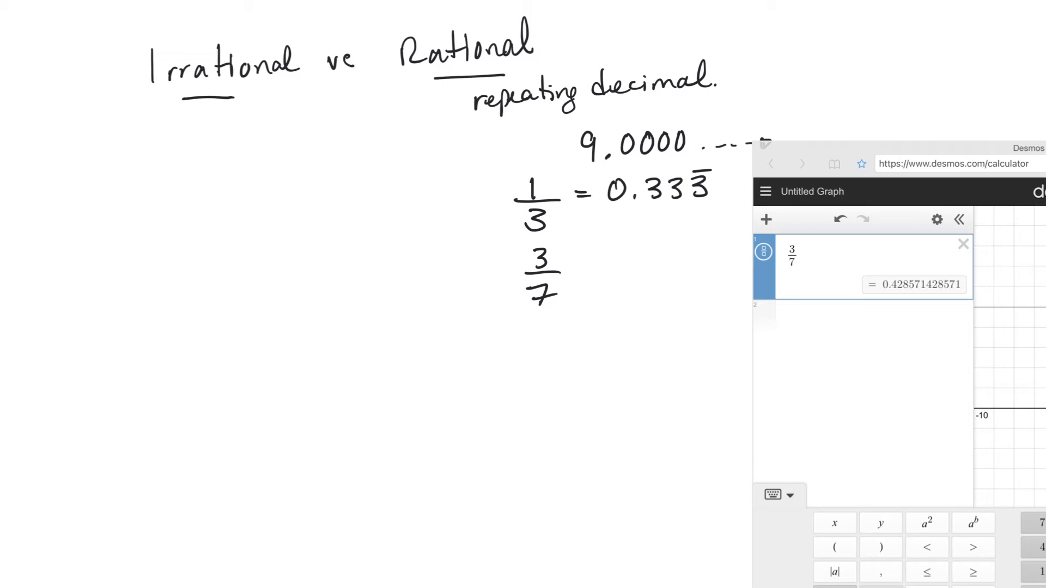
- Drag the Desmos calculator into full view beside the notes
left_click_drag(175, 153, 263, 107)
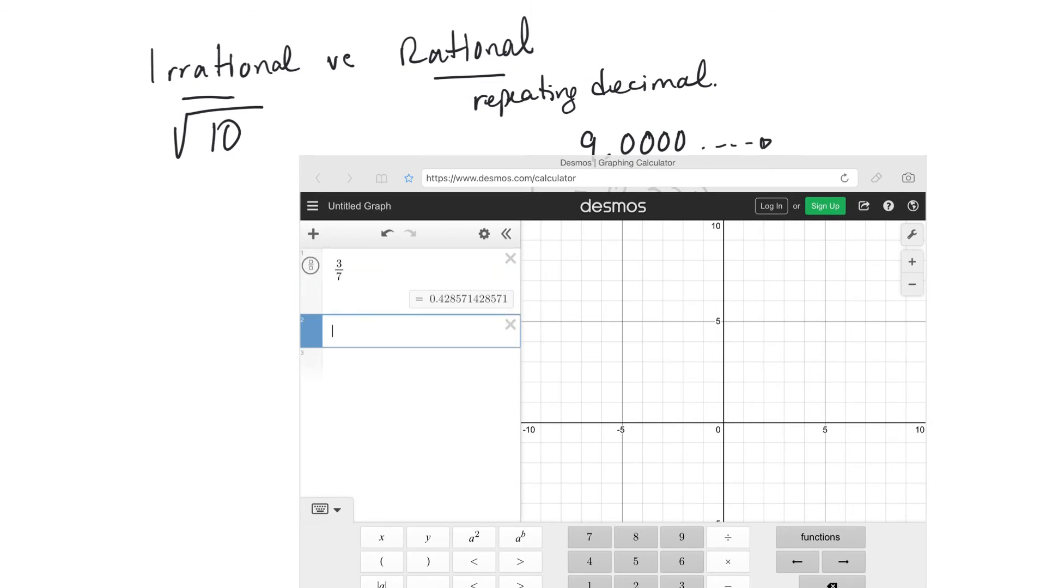
- Enter √10 as expression two, giving 3.16227766017, and start a third line
type("√1")
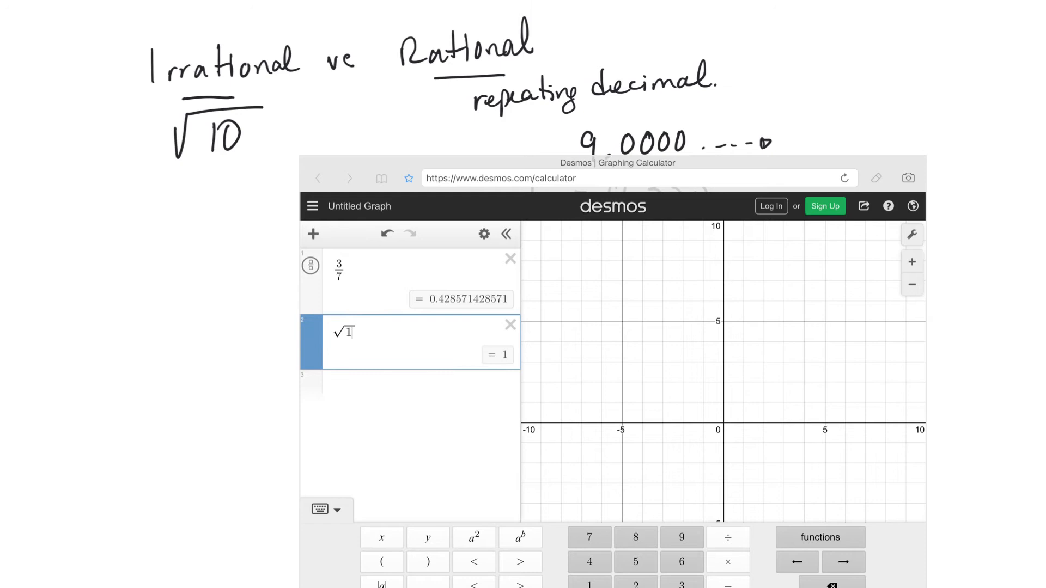
type("0")
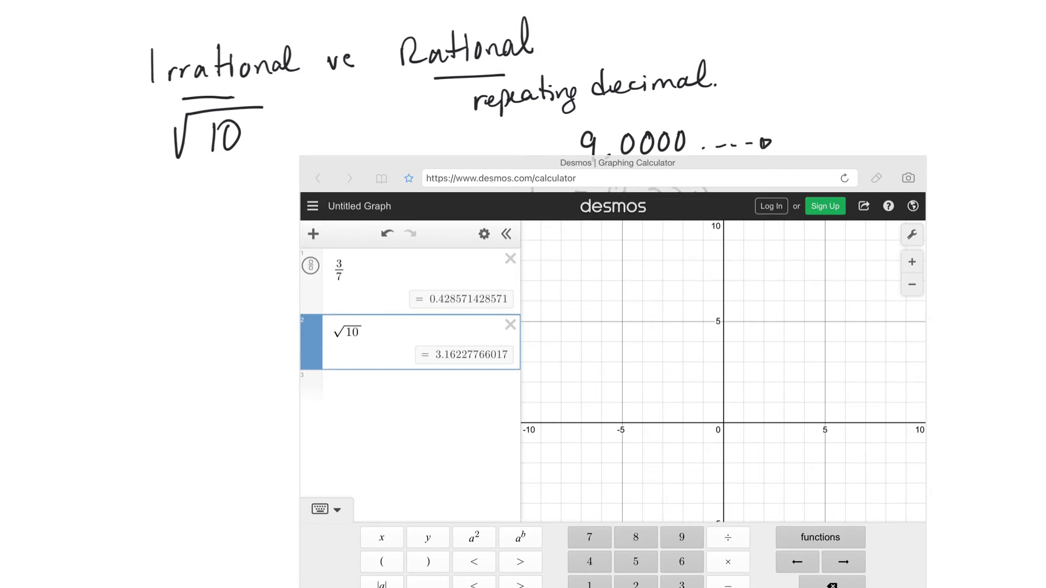
left_click(360, 331)
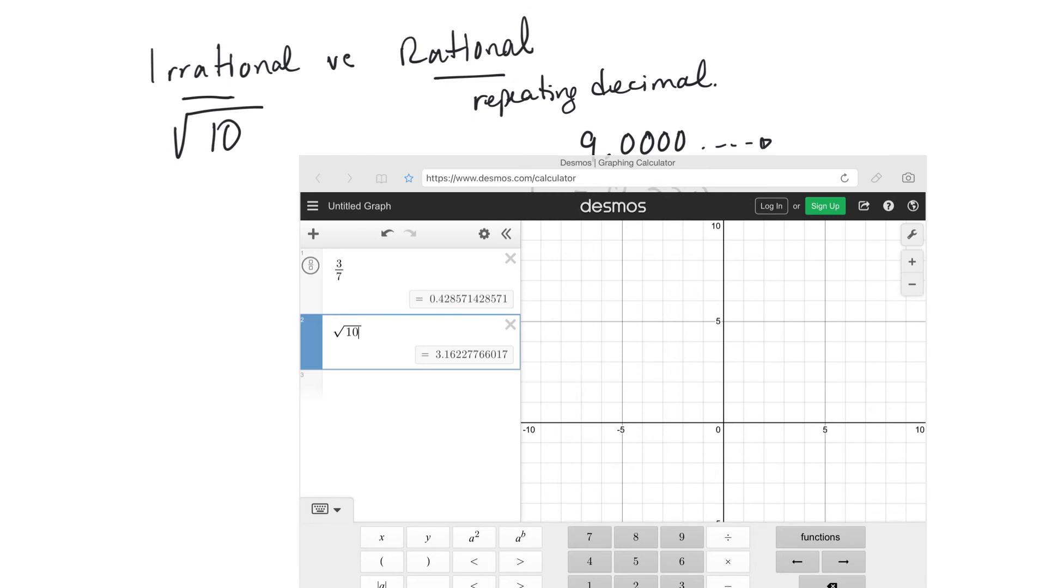
key("enter")
type("√")
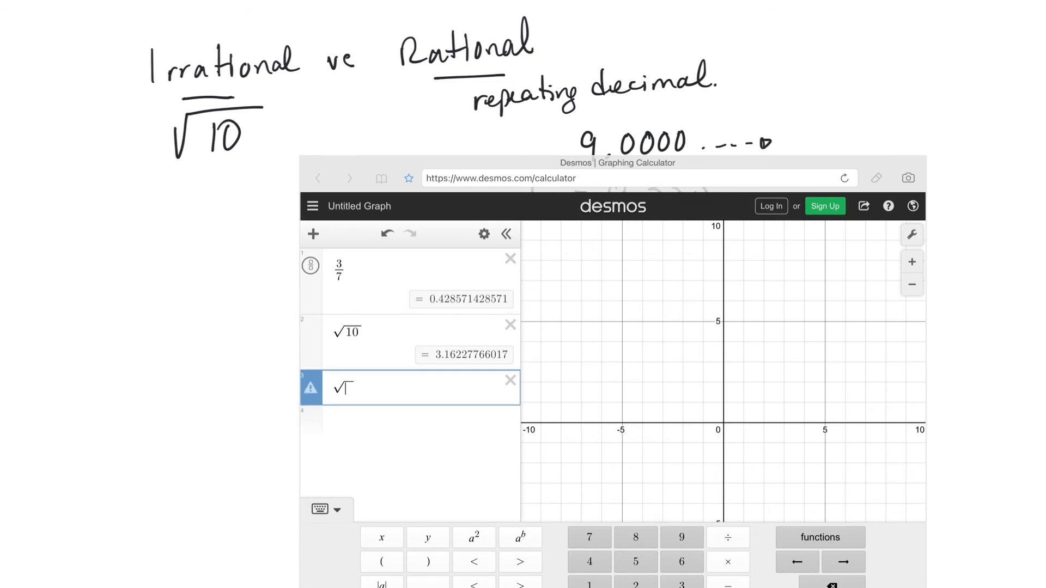
- Add √36 (equals 6) and the constant e (2.71828182846) as expressions three and four
type("3")
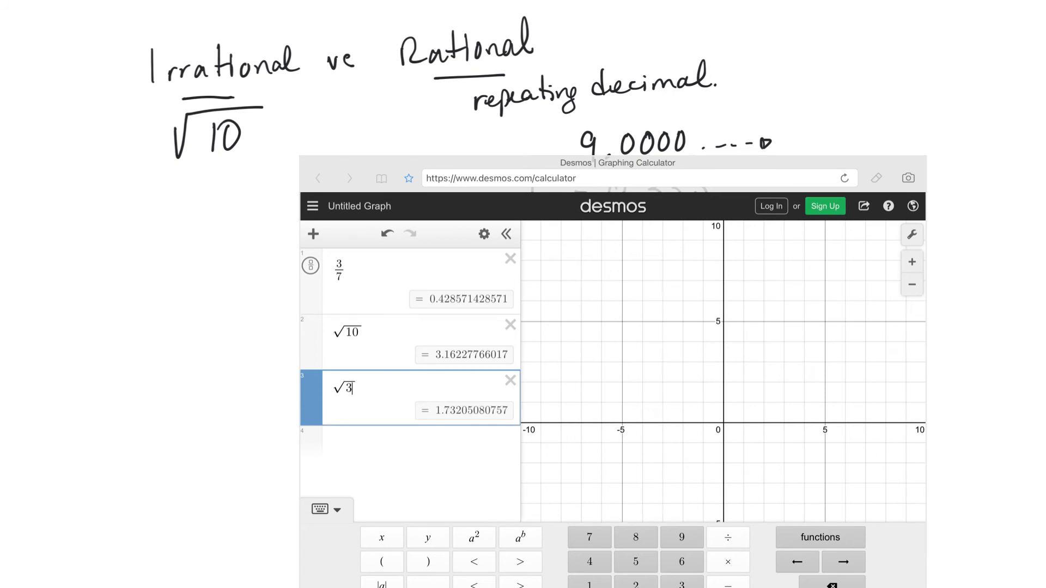
type("6")
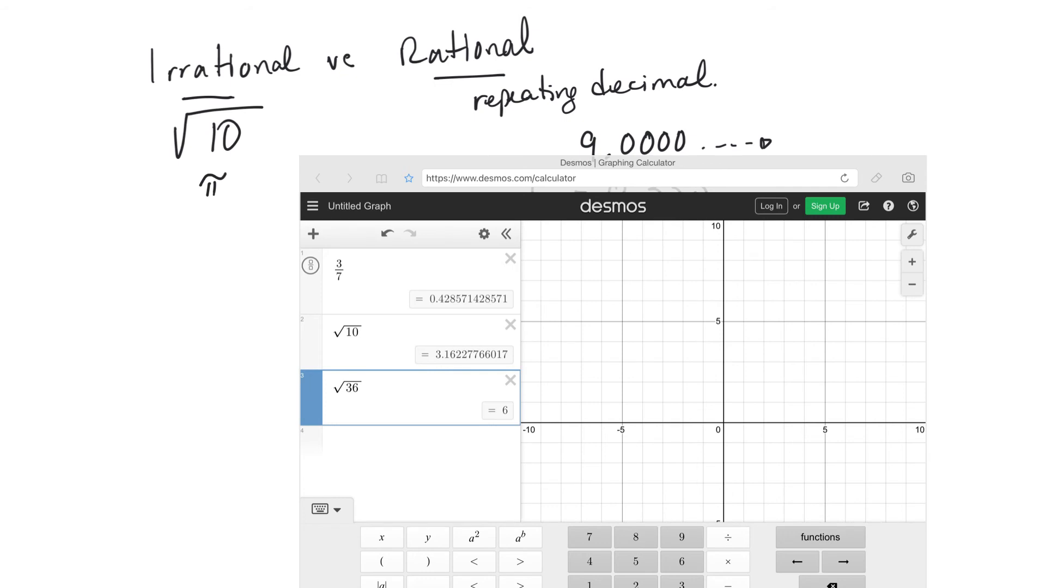
left_click(420, 440)
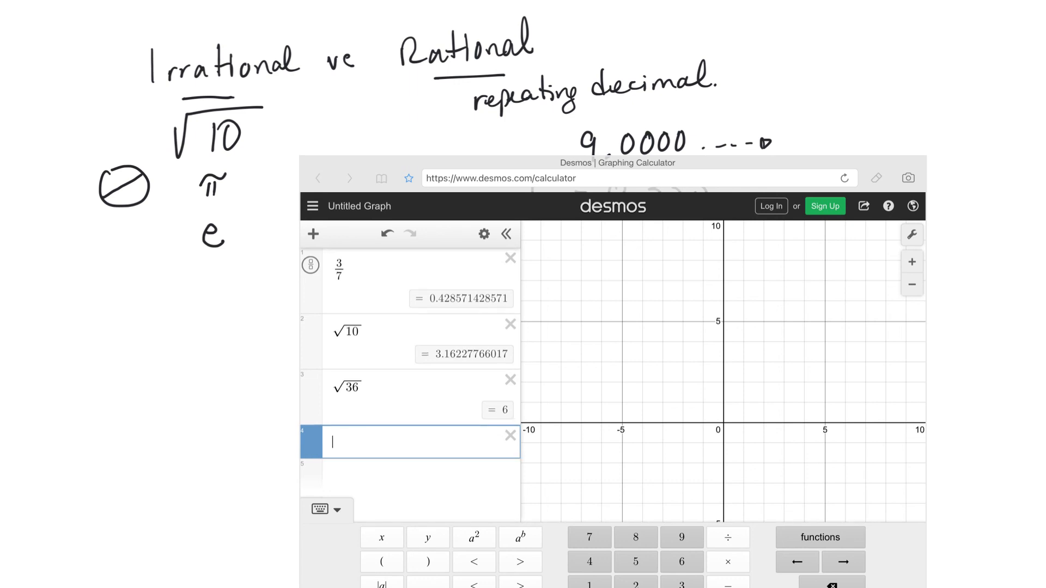
left_click(320, 509)
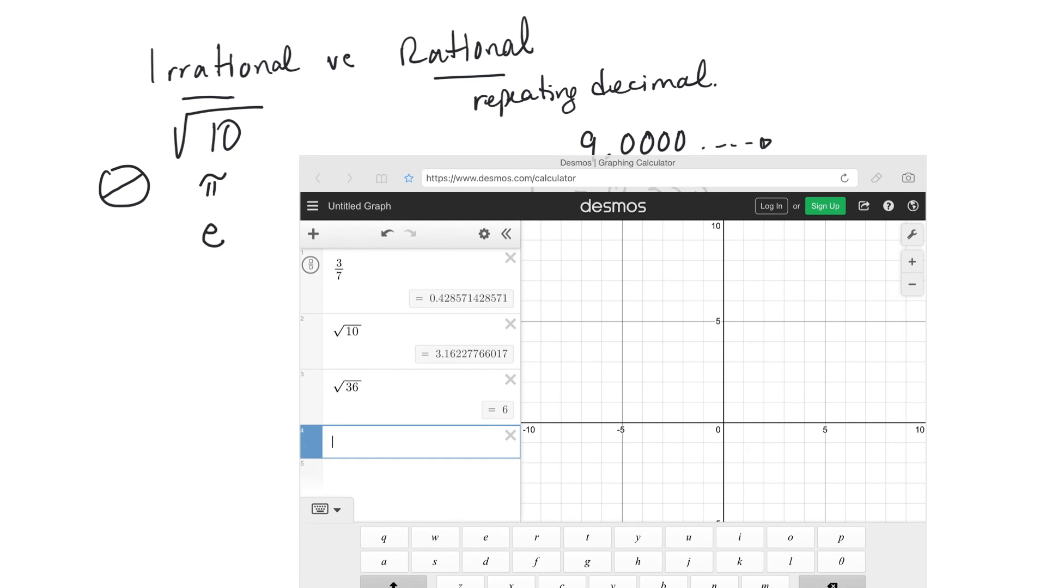
type("e")
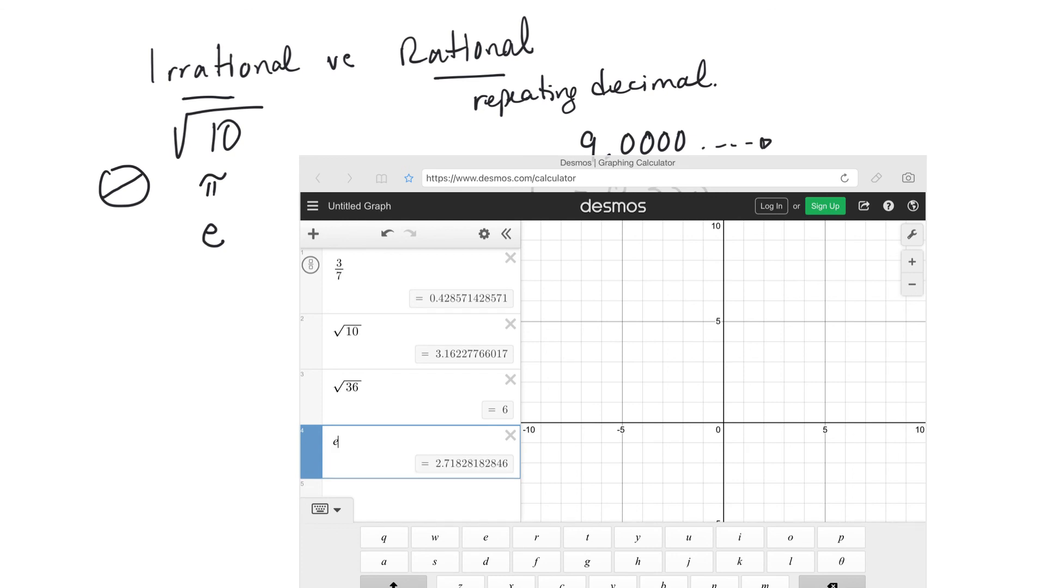